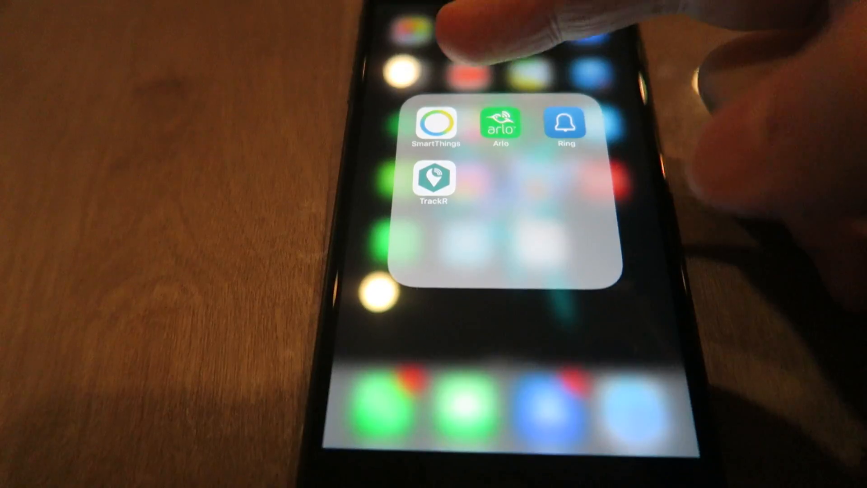
Step: Browse the Marketplace Things categories such as Cameras and Doorbells in SmartThings
{"action": "left_click", "coordinate": [436, 127]}
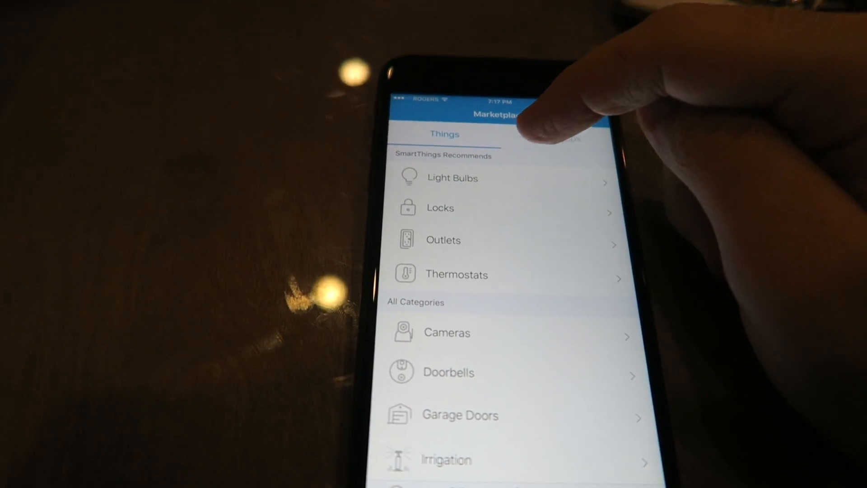
{"action": "scroll", "scroll_direction": "up", "scroll_amount": 3}
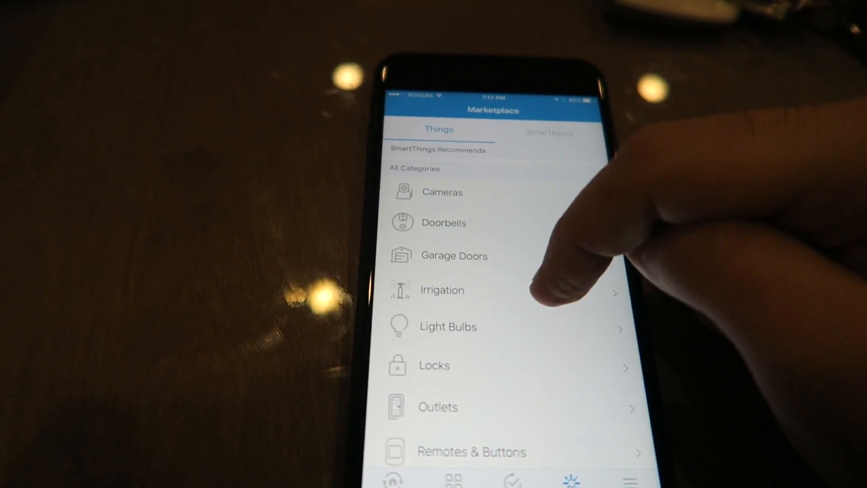
{"action": "left_click", "coordinate": [441, 191]}
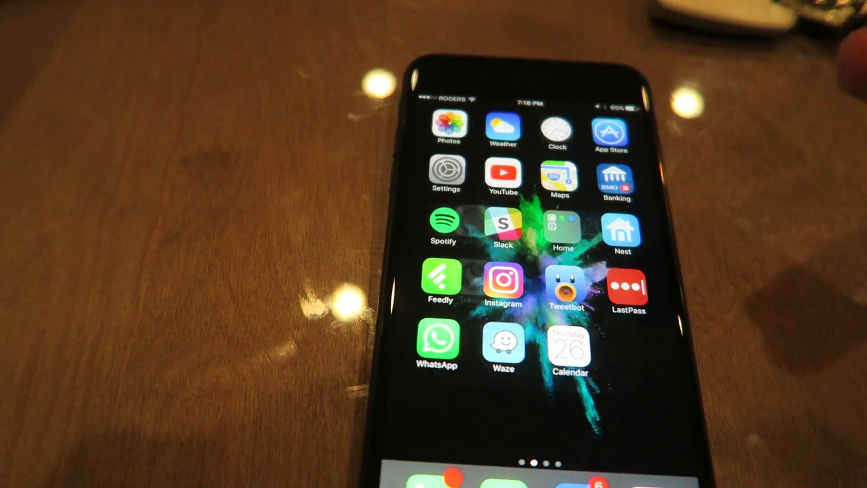
Step: In Arlo, set the Entrance rule to record video with push notification when motion is detected
{"action": "left_click", "coordinate": [563, 228]}
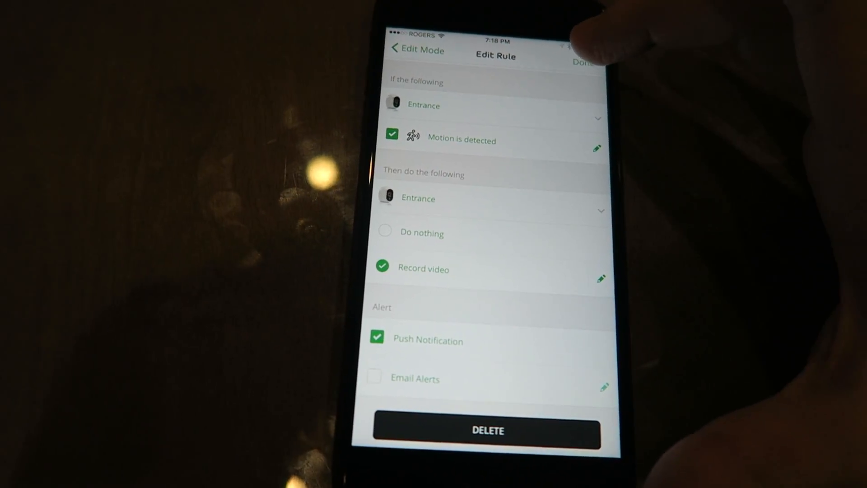
{"action": "left_click", "coordinate": [417, 50]}
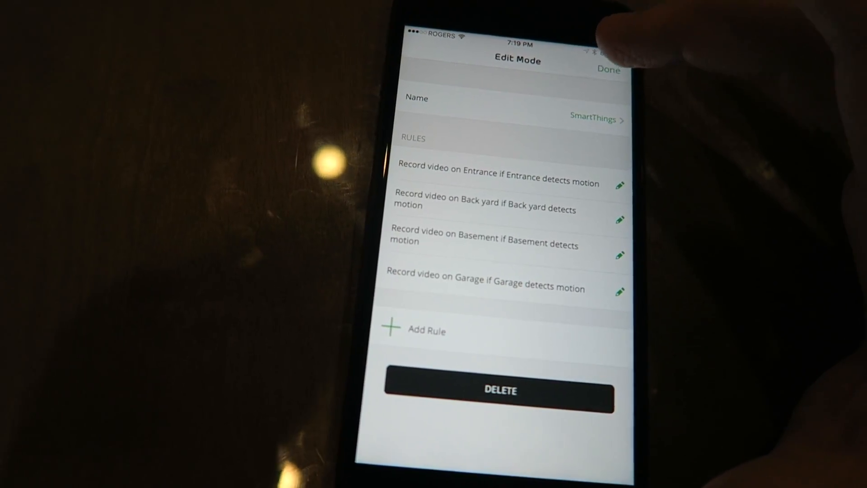
Step: Finish the SmartThings mode edit in Arlo and review the Entrance camera's settings
{"action": "left_click", "coordinate": [608, 69]}
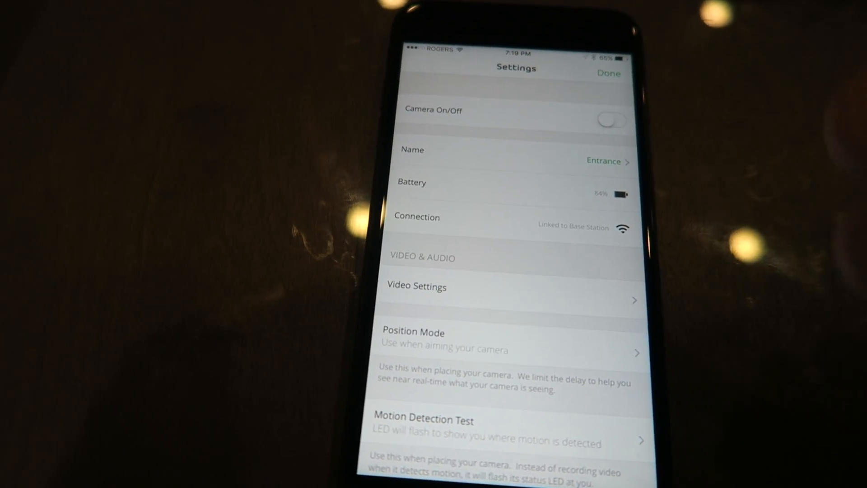
{"action": "left_click", "coordinate": [608, 73]}
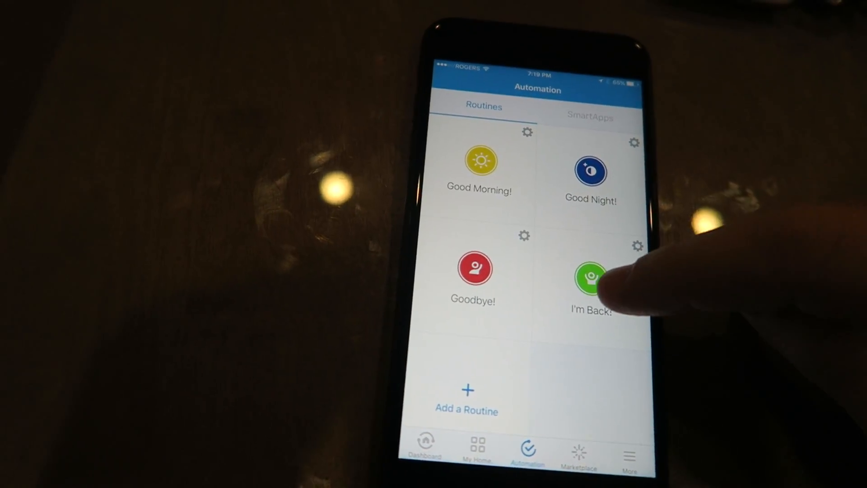
Step: Have I'm Back turn off Back yard, Basement, Entrance and Garage and trigger when someone arrives
{"action": "left_click", "coordinate": [588, 275]}
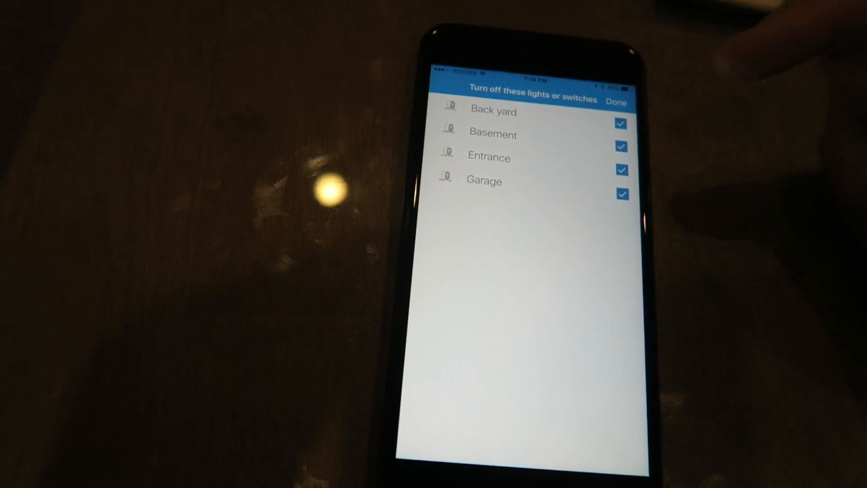
{"action": "left_click", "coordinate": [617, 102]}
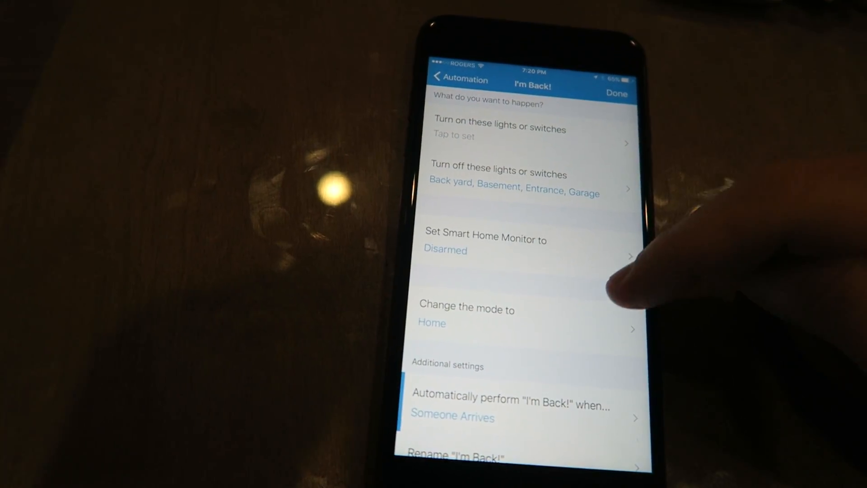
{"action": "scroll", "scroll_direction": "down", "scroll_amount": 3}
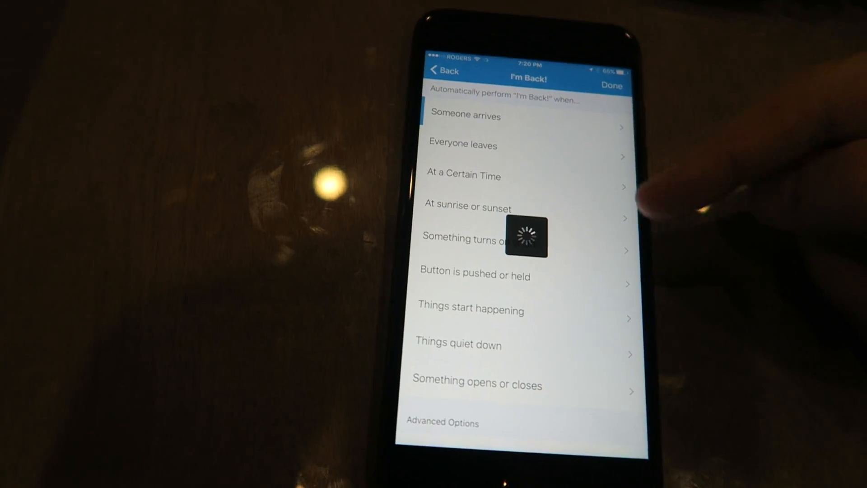
{"action": "left_click", "coordinate": [465, 114]}
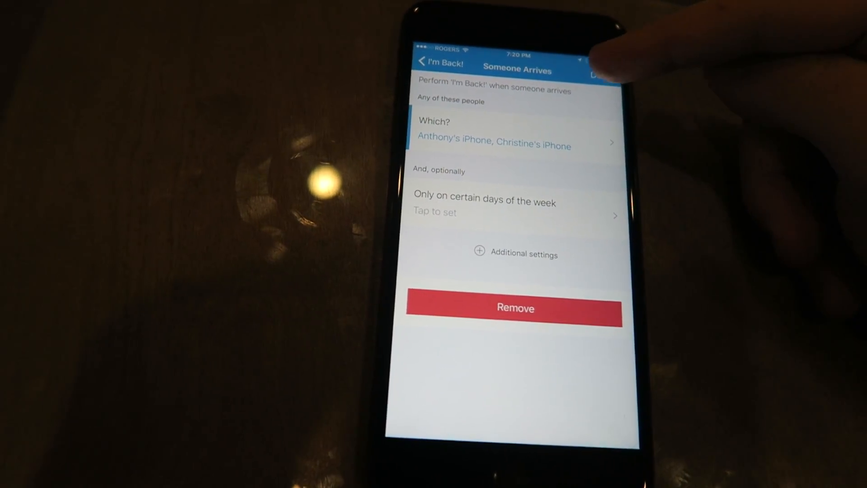
{"action": "left_click", "coordinate": [440, 62]}
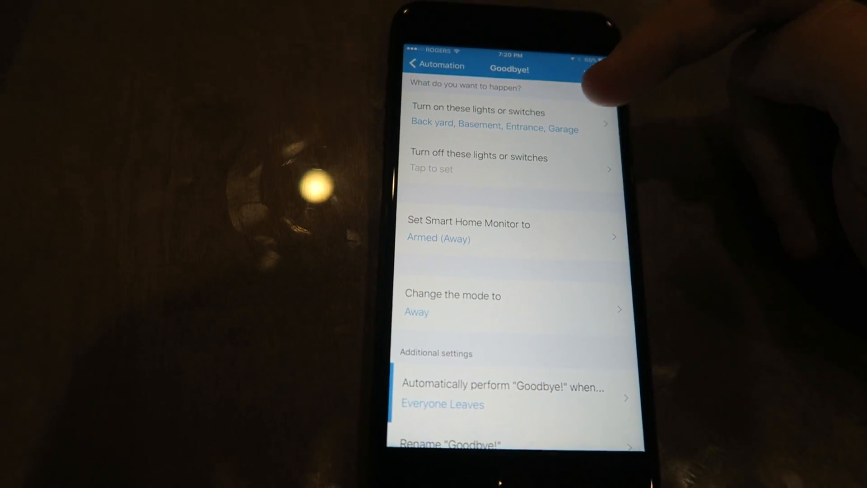
Step: View the lights or switches the Goodbye routine turns on
{"action": "left_click", "coordinate": [494, 119]}
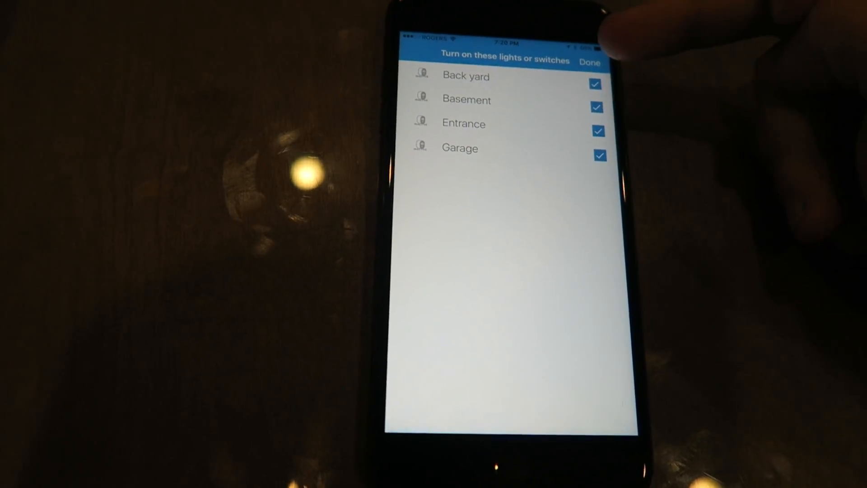
Step: Confirm Goodbye turns on all four cameras and runs automatically when everyone leaves
{"action": "left_click", "coordinate": [589, 63]}
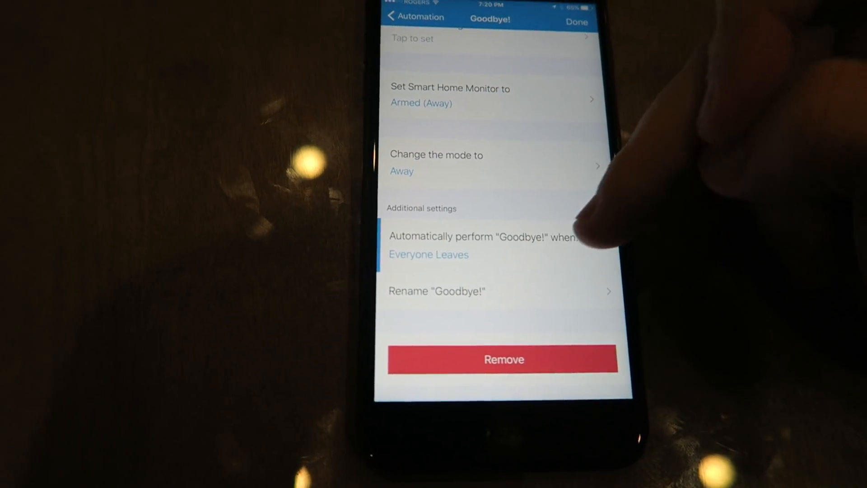
{"action": "left_click", "coordinate": [576, 23]}
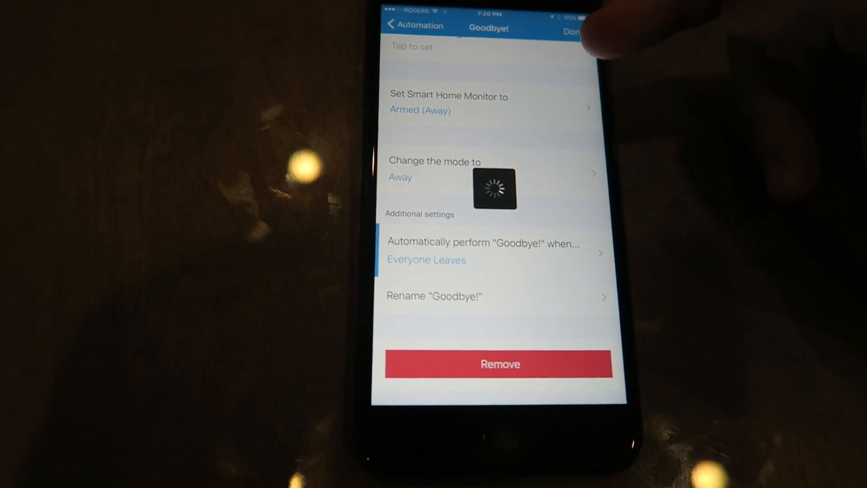
{"action": "left_click", "coordinate": [484, 252]}
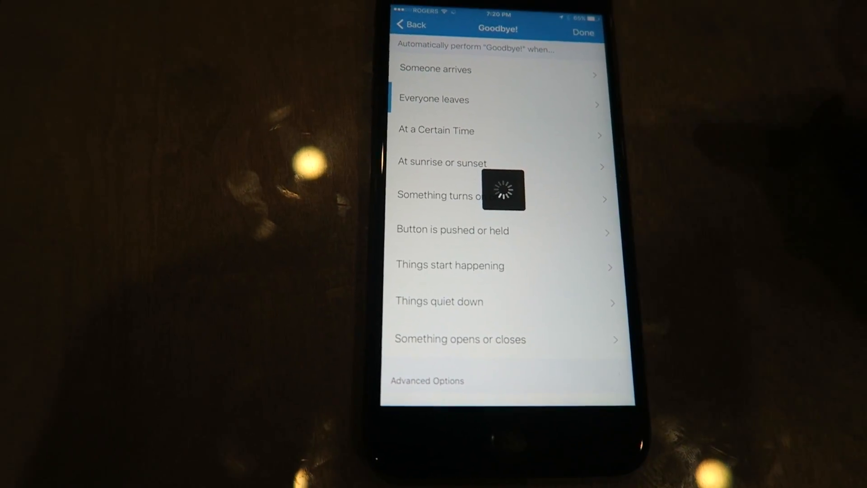
{"action": "left_click", "coordinate": [434, 99]}
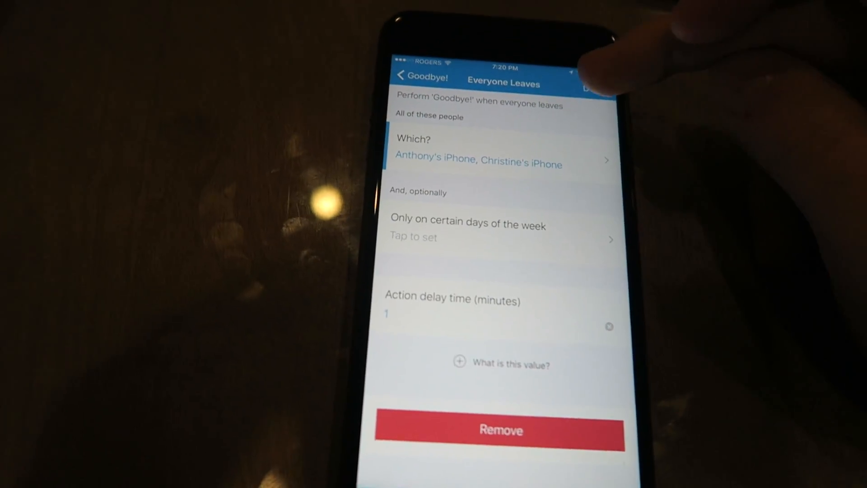
{"action": "left_click", "coordinate": [421, 76]}
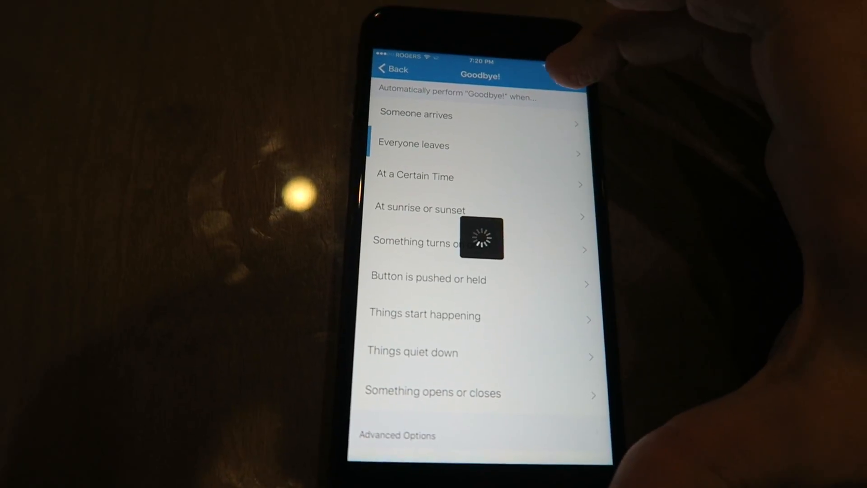
{"action": "left_click", "coordinate": [393, 70]}
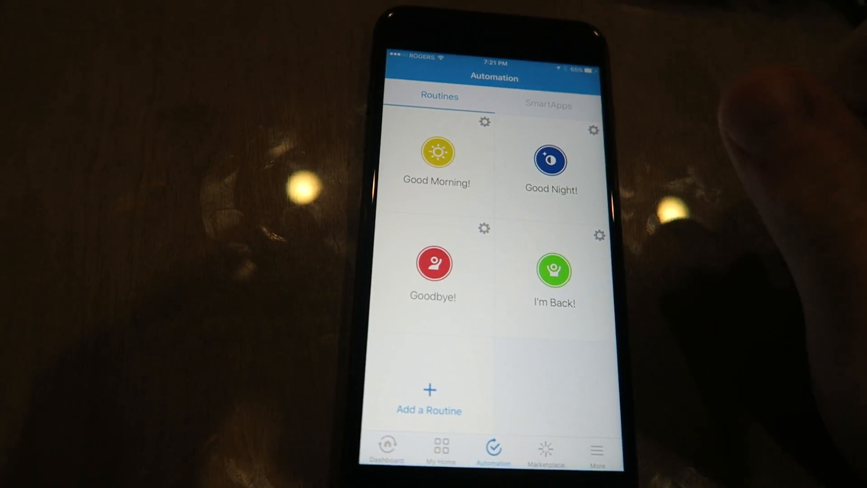
Step: From the Dashboard, reach the Smart Home Monitor's Custom rules and the Back yard for motion rule
{"action": "left_click", "coordinate": [440, 449]}
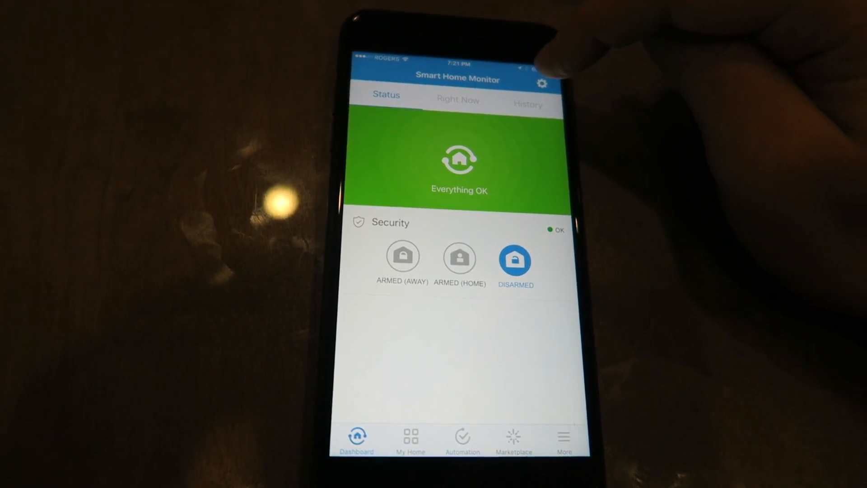
{"action": "left_click", "coordinate": [458, 260]}
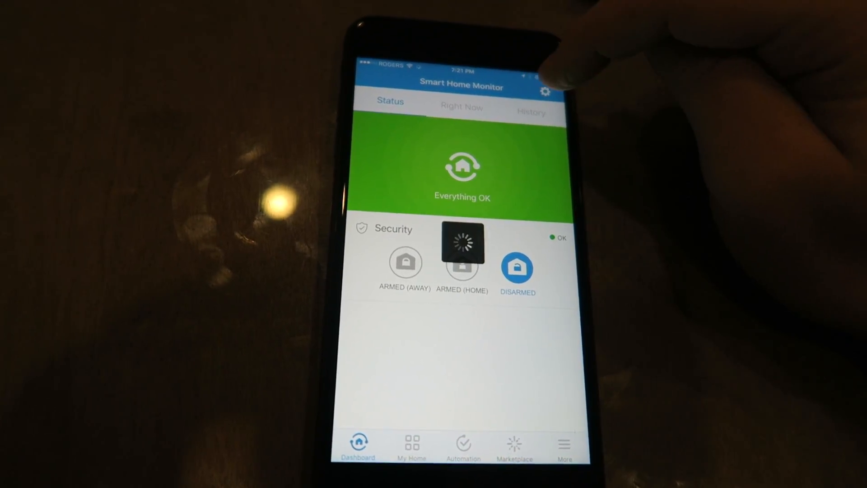
{"action": "left_click", "coordinate": [545, 91]}
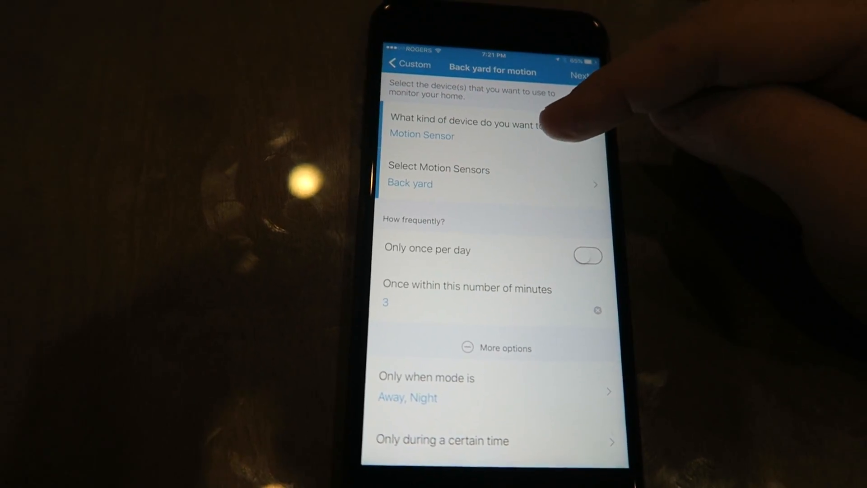
Step: Review the Back yard motion rule's Away and Night options and return to the Custom rules list
{"action": "scroll", "scroll_direction": "up", "scroll_amount": 3}
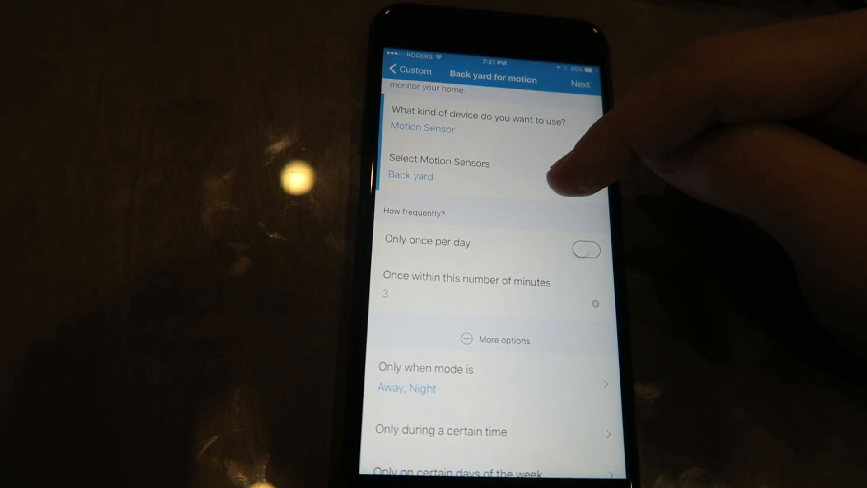
{"action": "scroll", "scroll_direction": "up", "scroll_amount": 3}
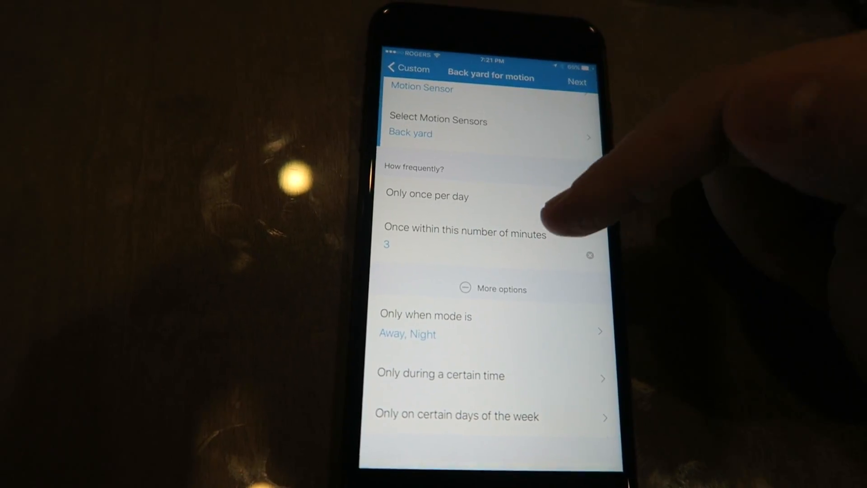
{"action": "scroll", "scroll_direction": "down", "scroll_amount": 3}
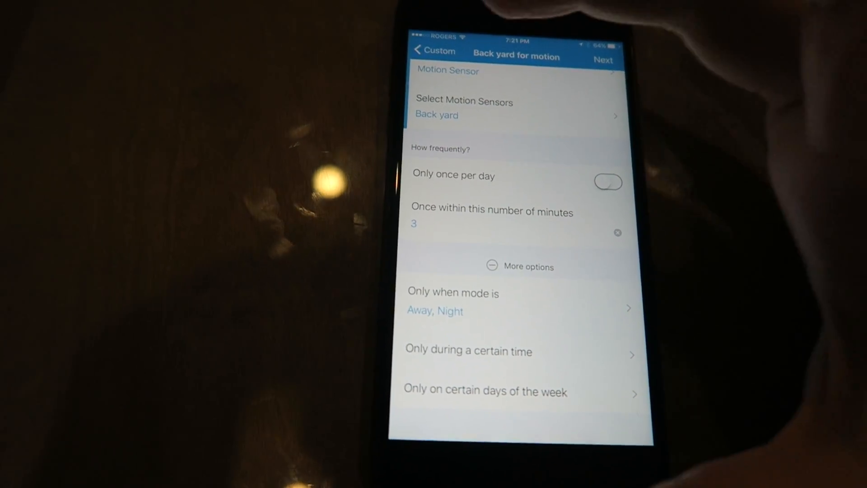
{"action": "left_click", "coordinate": [435, 51]}
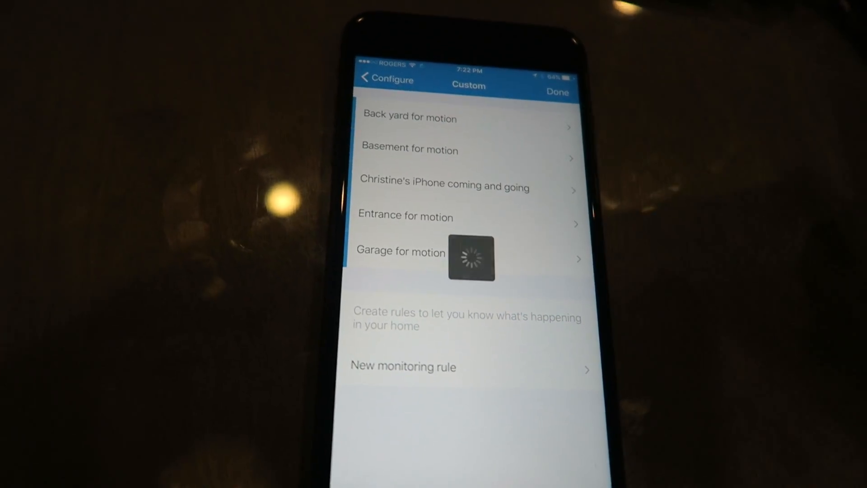
Step: Review the iPhone coming-and-going presence rule, then back out to the Security, Smoke, Leaks, Custom categories
{"action": "left_click", "coordinate": [445, 187]}
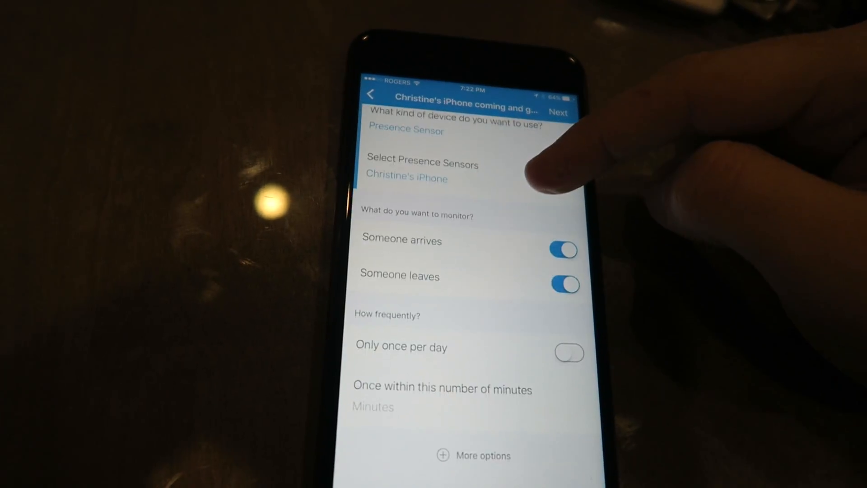
{"action": "scroll", "scroll_direction": "up", "scroll_amount": 3}
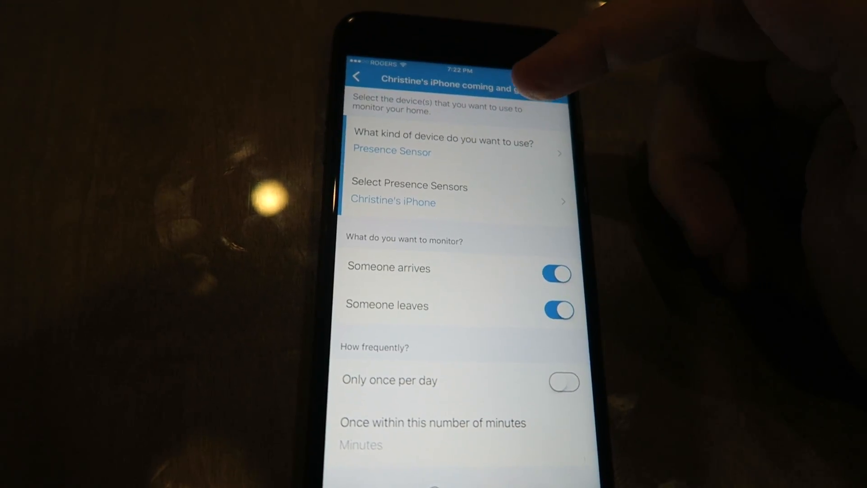
{"action": "left_click", "coordinate": [357, 76]}
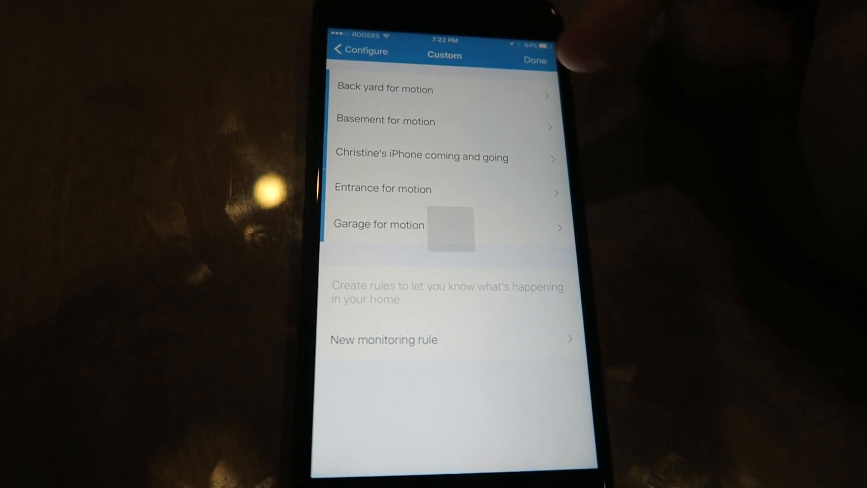
{"action": "left_click", "coordinate": [358, 52]}
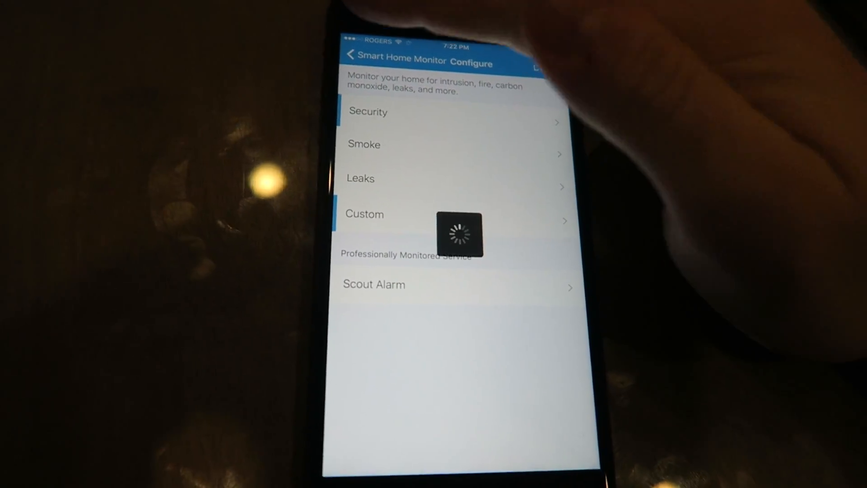